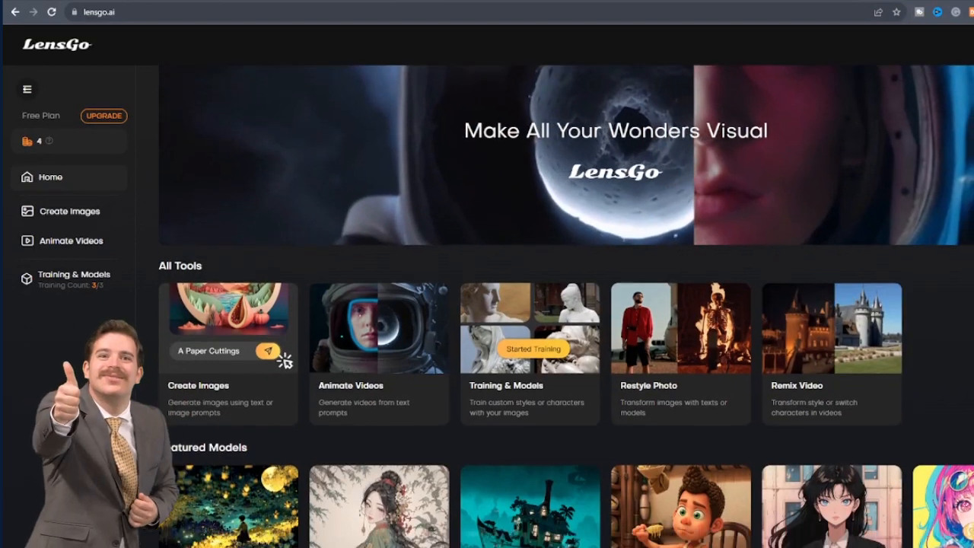
Browse down the LensGo landing page and head to the image creation area.
scroll("down", 3)
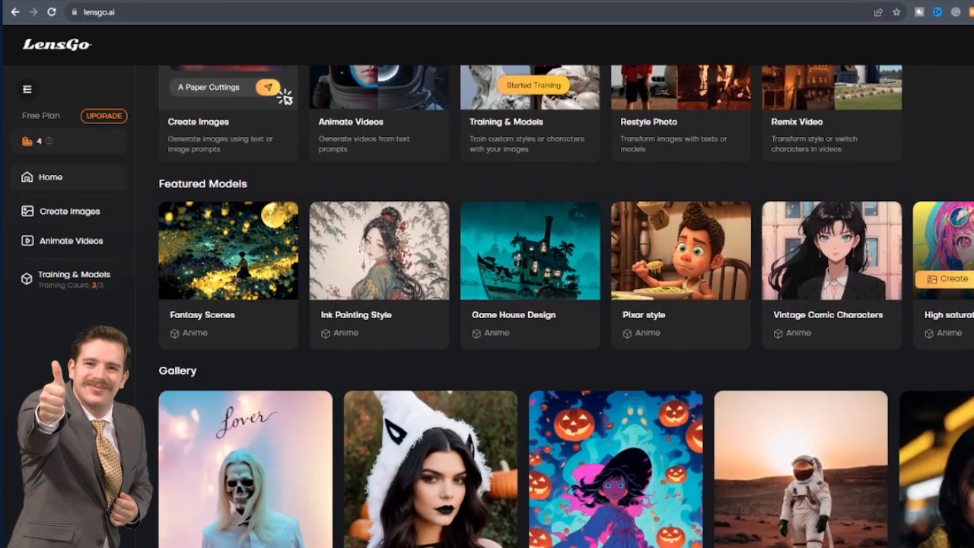
scroll("down", 3)
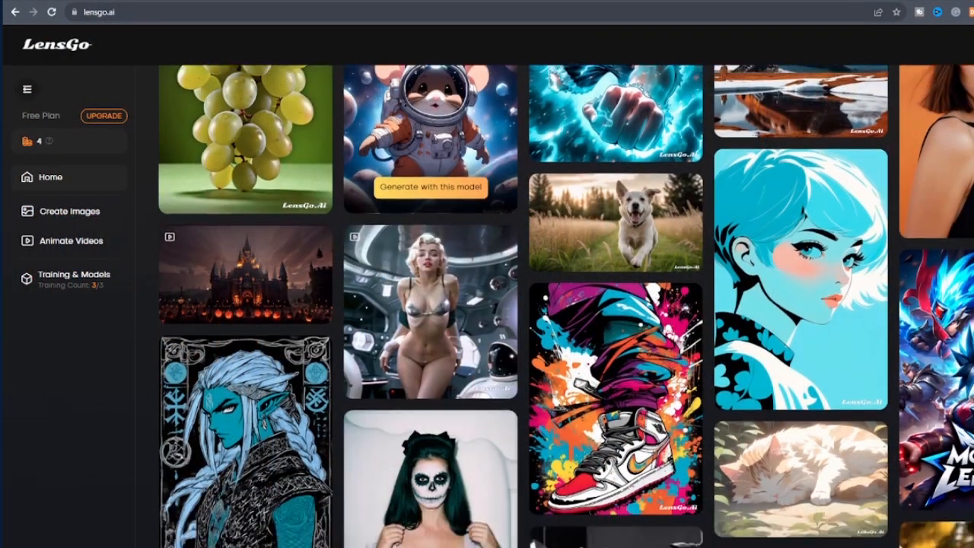
scroll("down", 3)
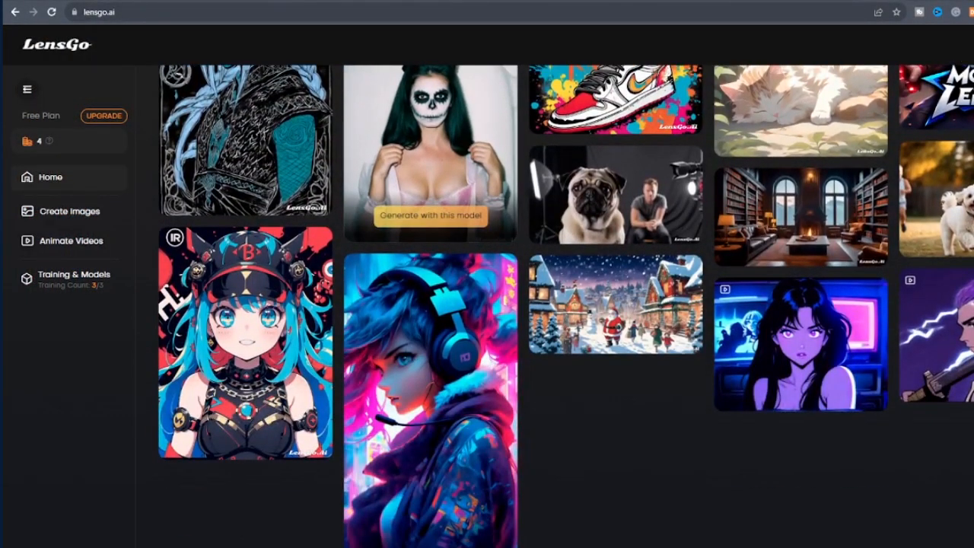
scroll("down", 3)
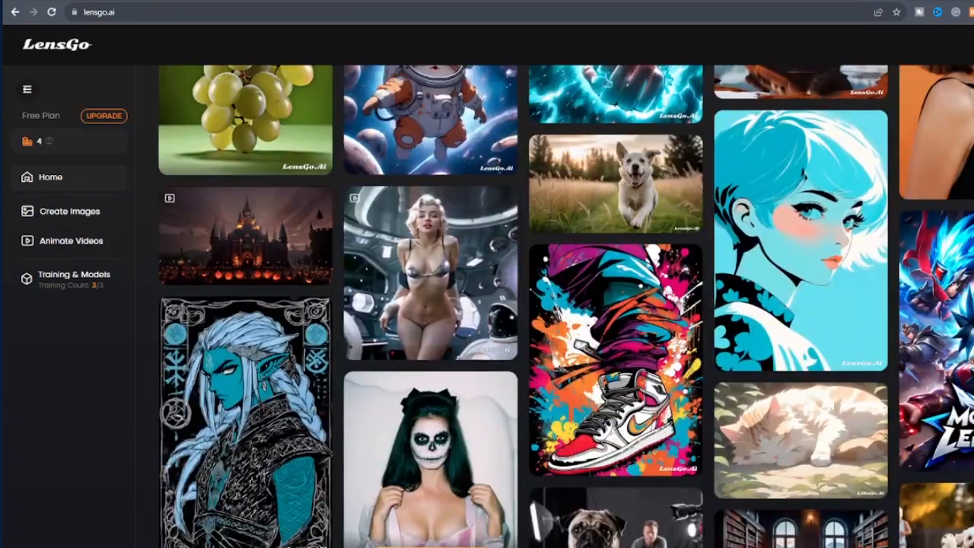
left_click(50, 177)
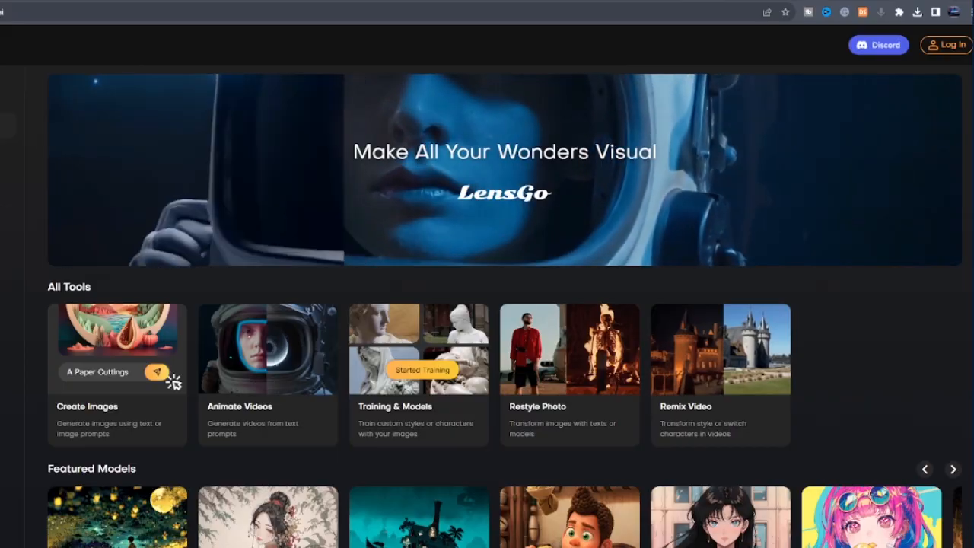
Sign in to LensGo through Log In using Continue with Google.
left_click(947, 45)
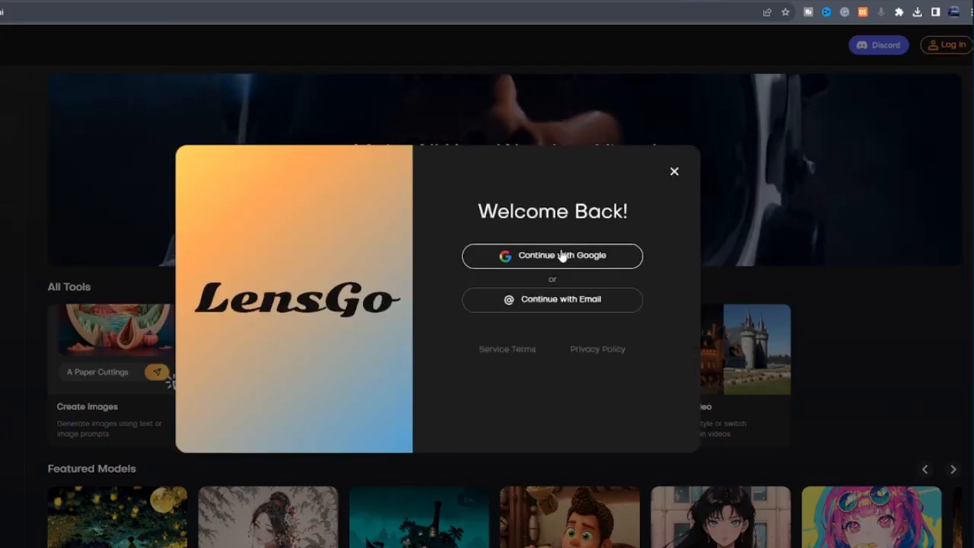
left_click(553, 256)
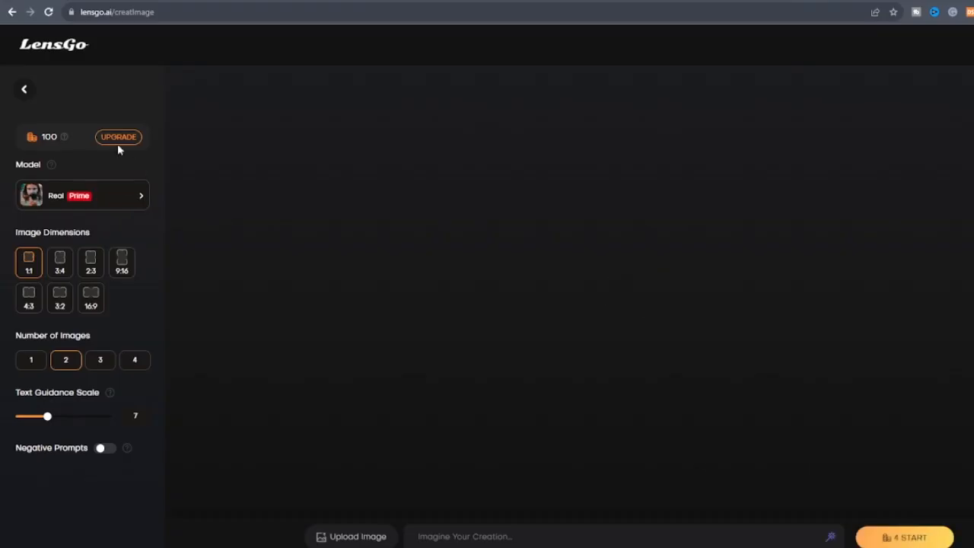
Set Number of Images to 4, choose the Pixar style model and focus the prompt box.
left_click(25, 88)
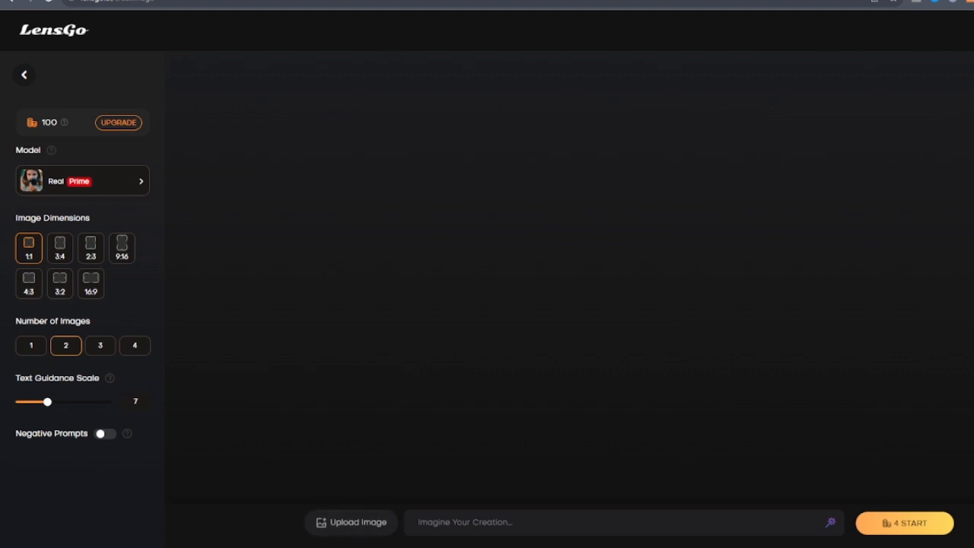
left_click(350, 522)
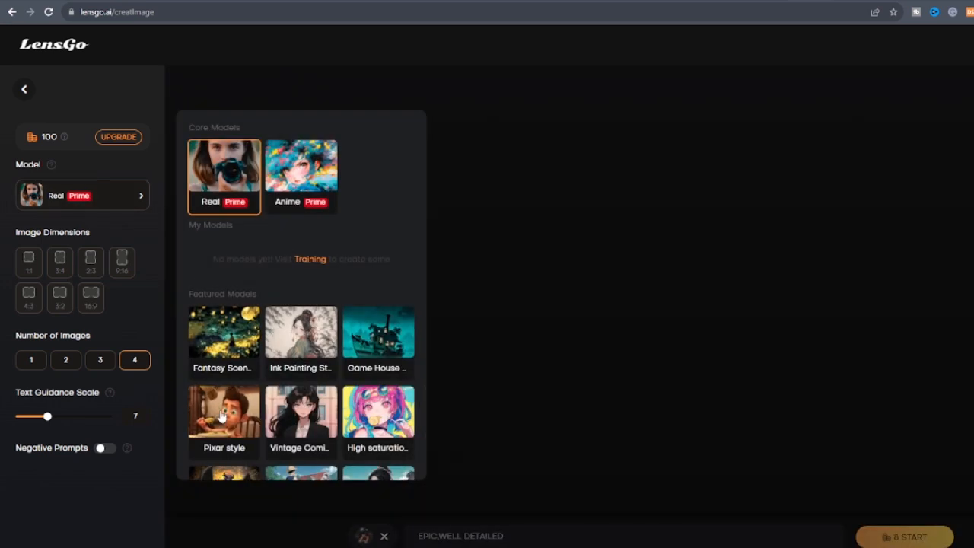
left_click(224, 414)
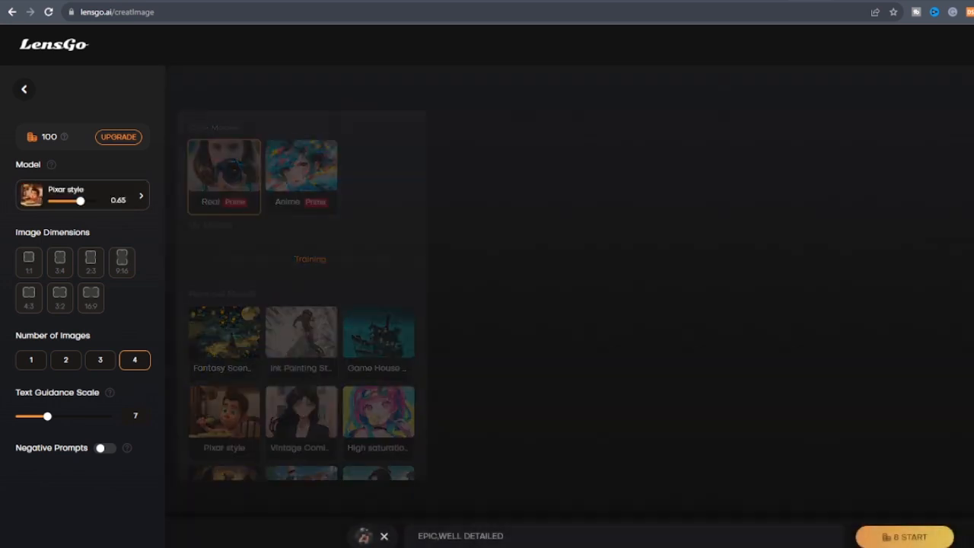
left_click(224, 166)
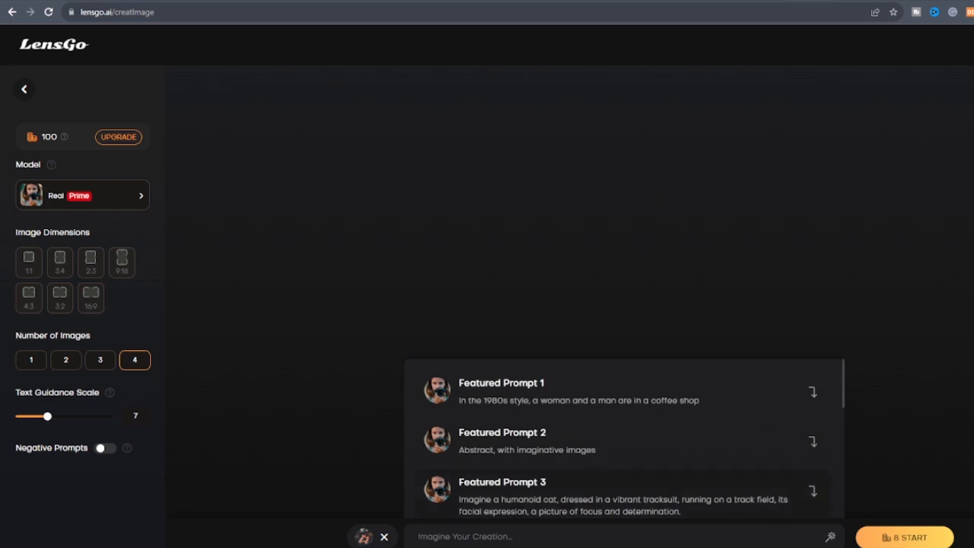
Enter the prompt EPIC,WELL DETAILED and start generating the four images.
type("EPIC,WELL DE")
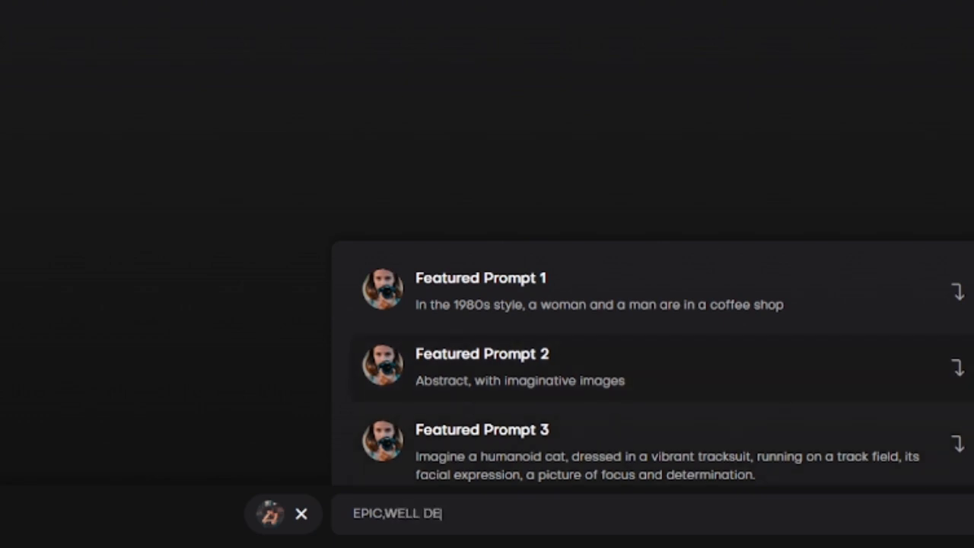
type("TAILED")
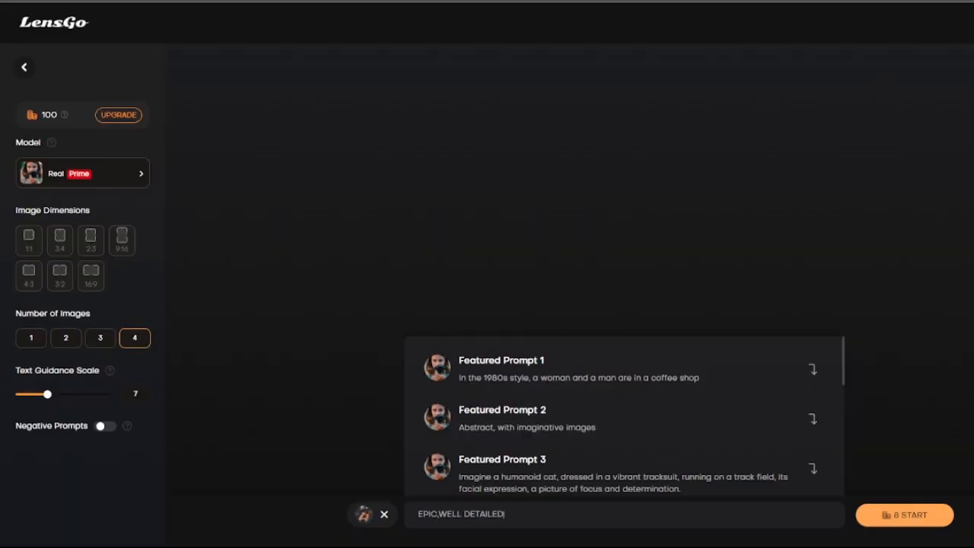
left_click(905, 515)
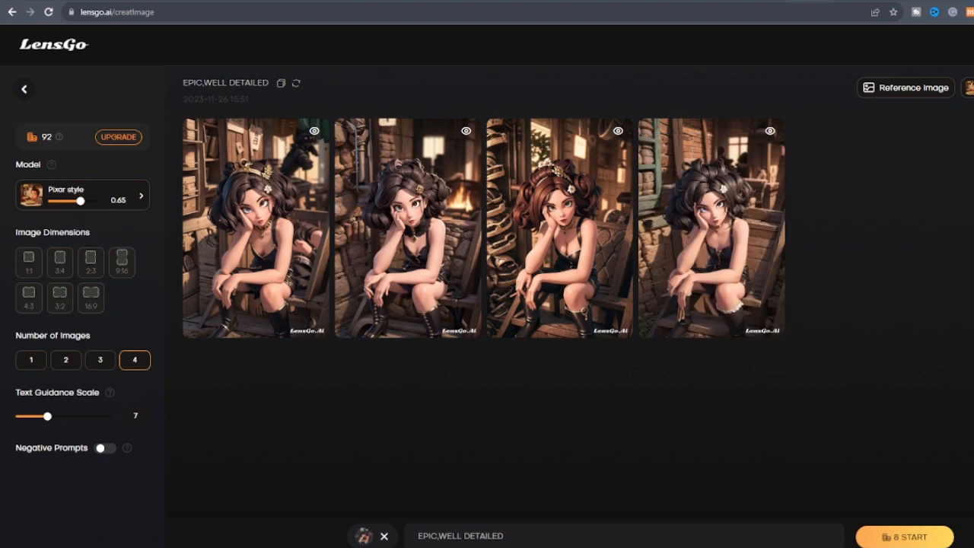
Enlarge one generated image and browse to the next result in the preview.
left_click(256, 227)
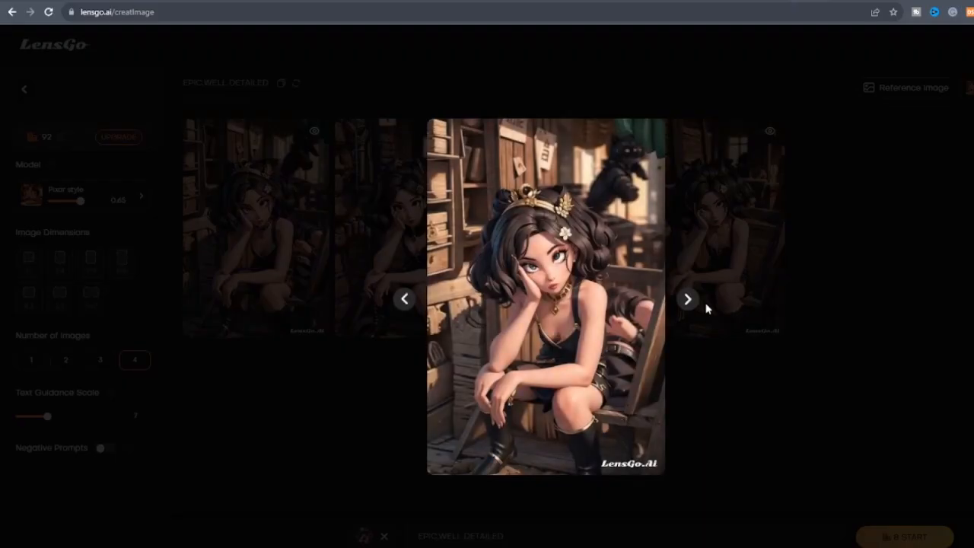
left_click(688, 299)
type(", AFRICAN, AFRO")
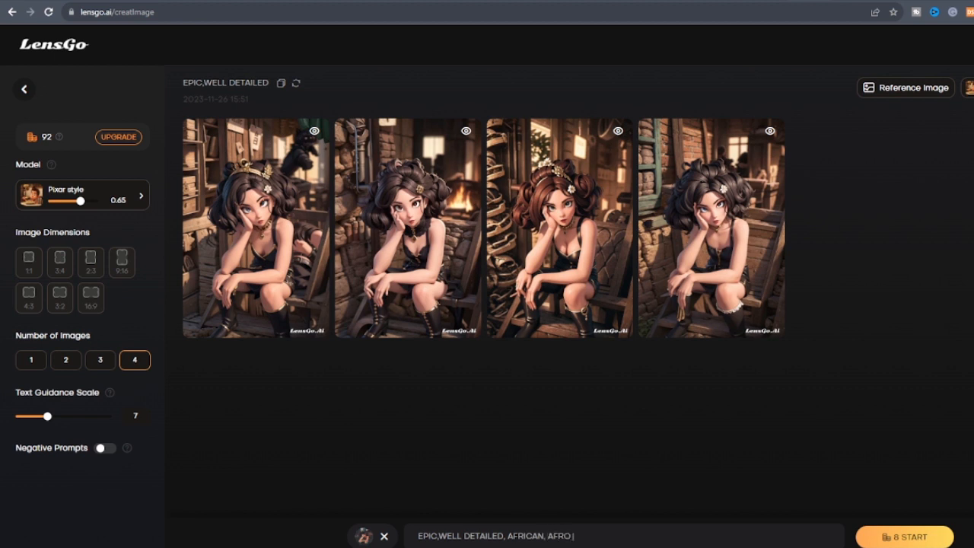
Generate a new batch from the extended AFRICAN, AFRO HAIR, LAUGHING, ALONE prompt and preview a result.
left_click(904, 536)
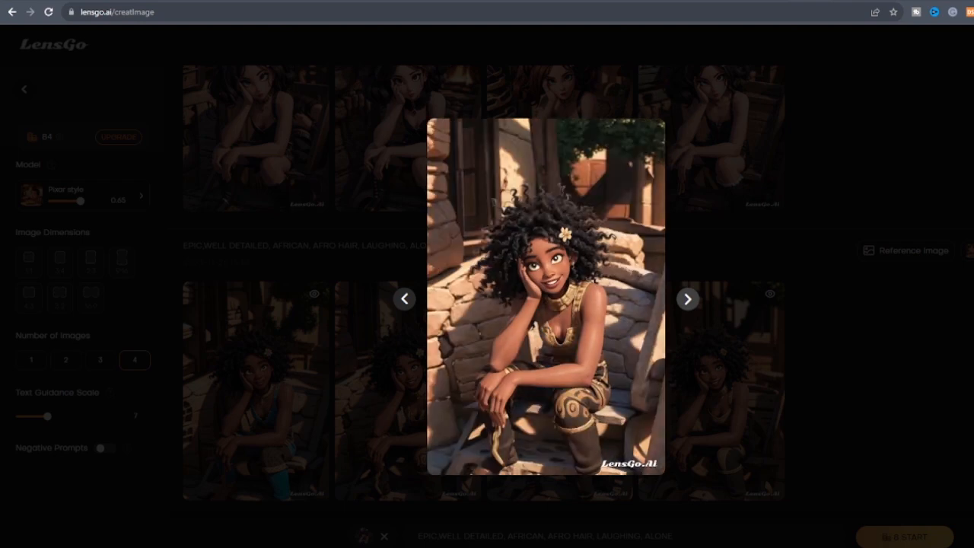
left_click(686, 298)
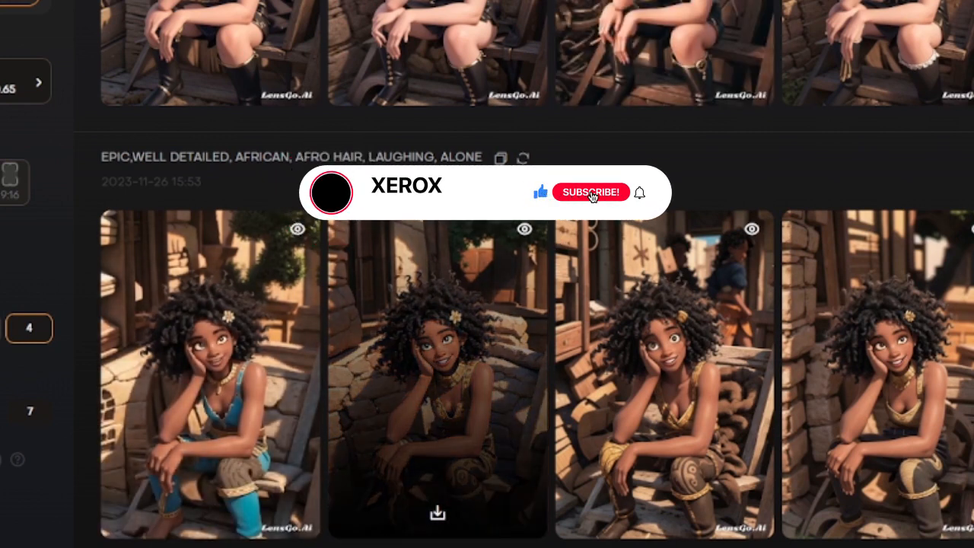
left_click(590, 192)
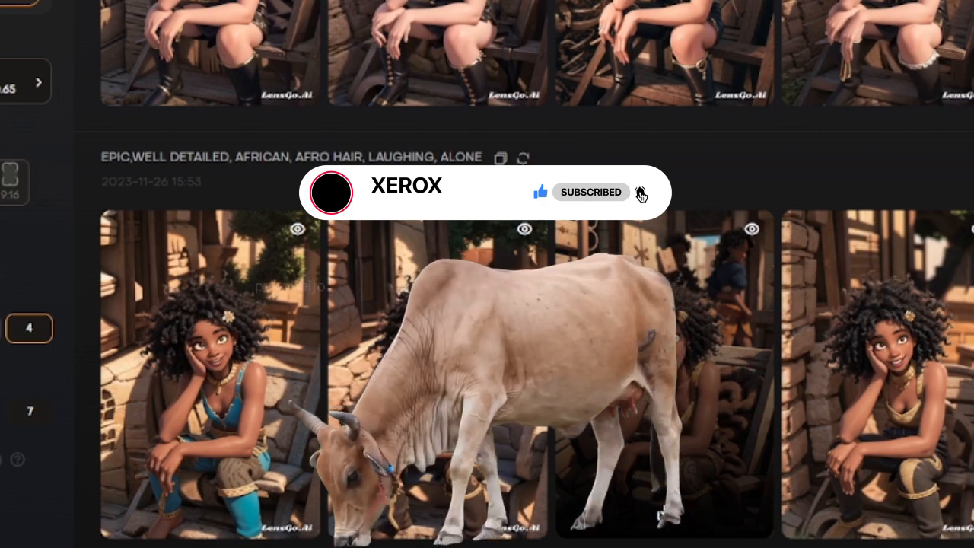